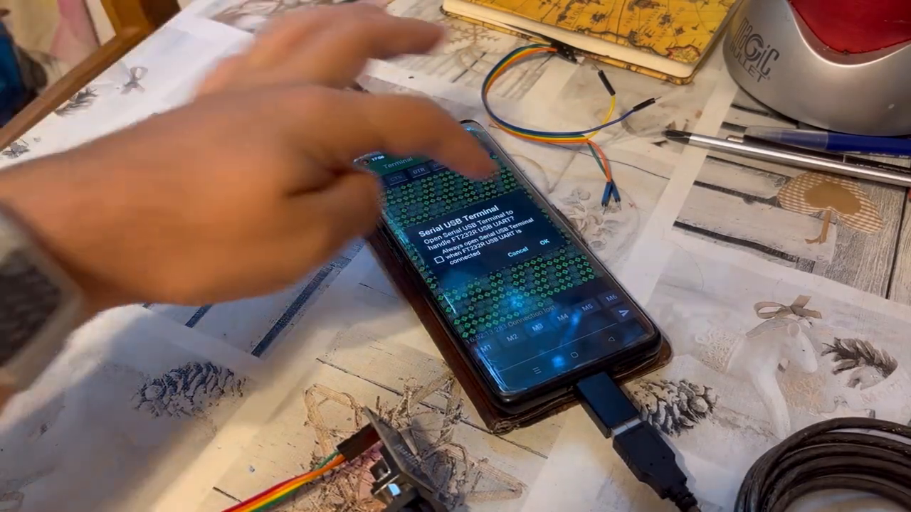
- Grant Serial USB Terminal permission to handle the attached USB serial adapter
left_click(547, 253)
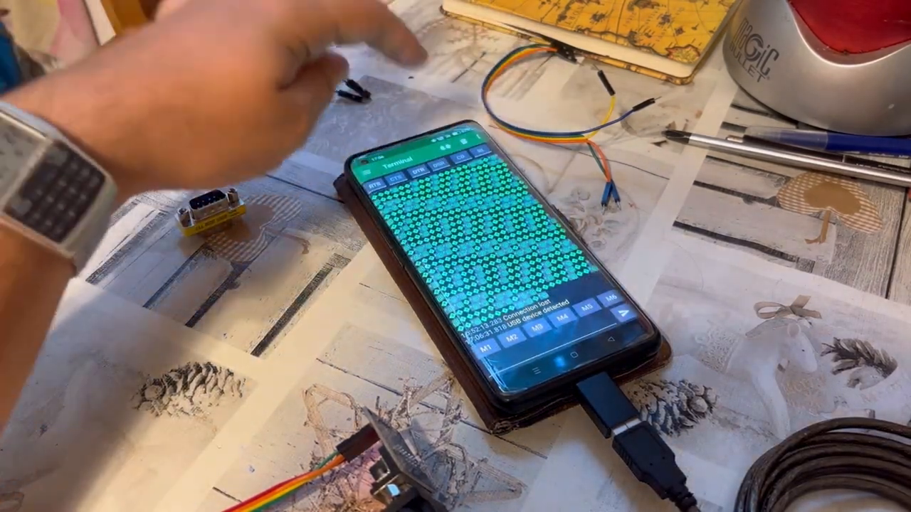